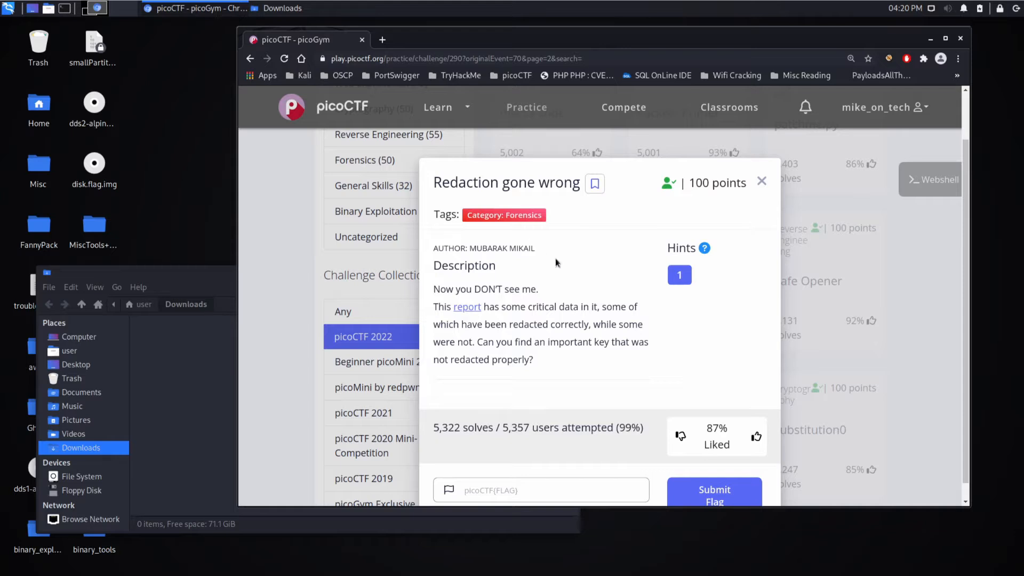
{"action": "mouse_move", "coordinate": [569, 278]}
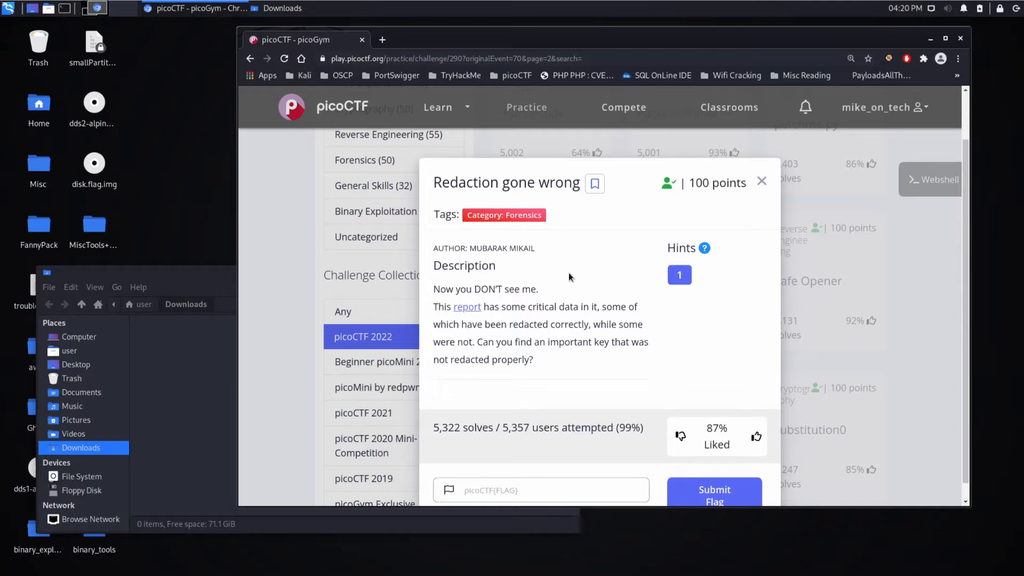
{"action": "mouse_move", "coordinate": [466, 307]}
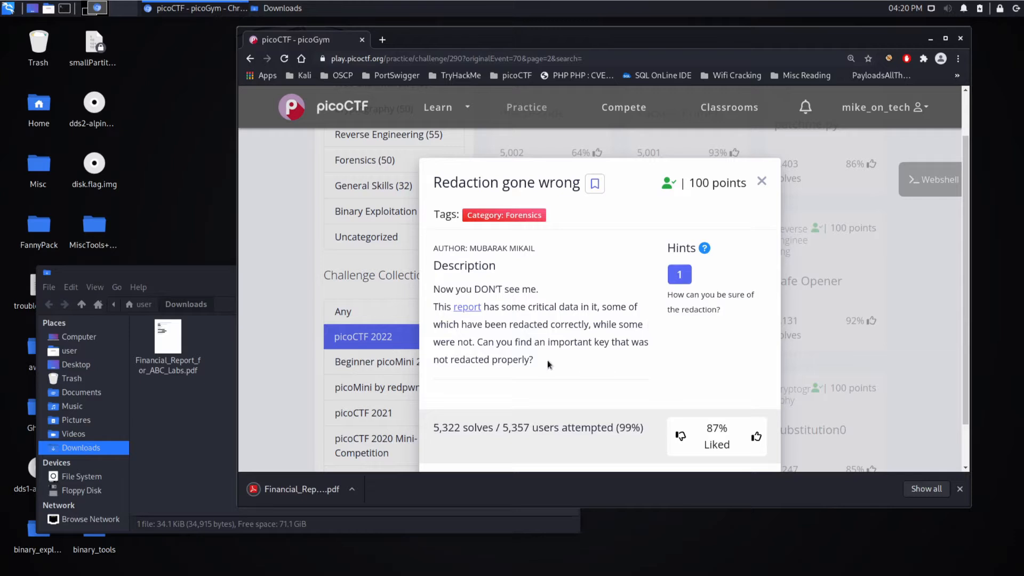
{"action": "mouse_move", "coordinate": [186, 441]}
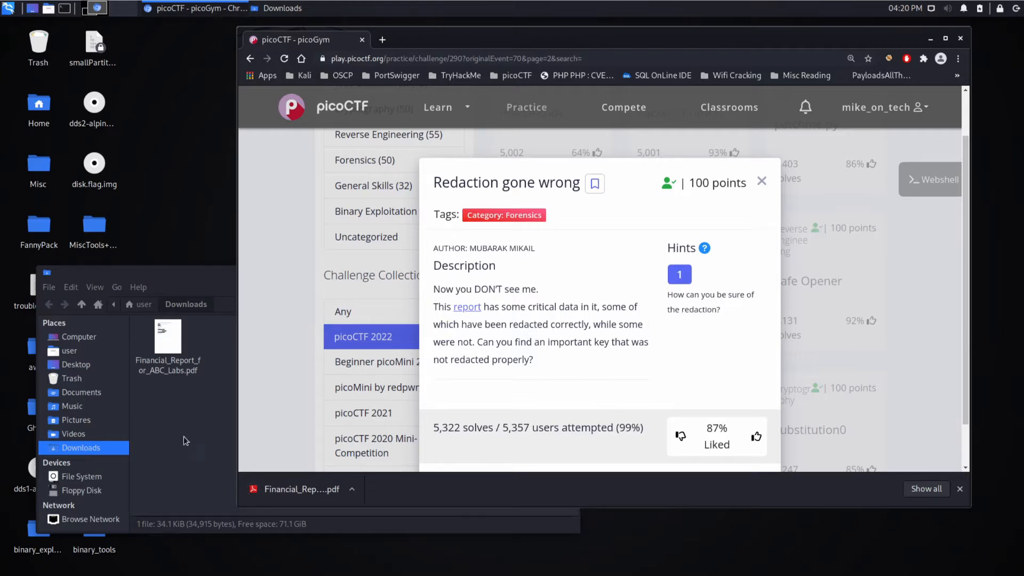
Step: View the downloaded ABC Labs financial report PDF maximized in the viewer
{"action": "left_click", "coordinate": [167, 336]}
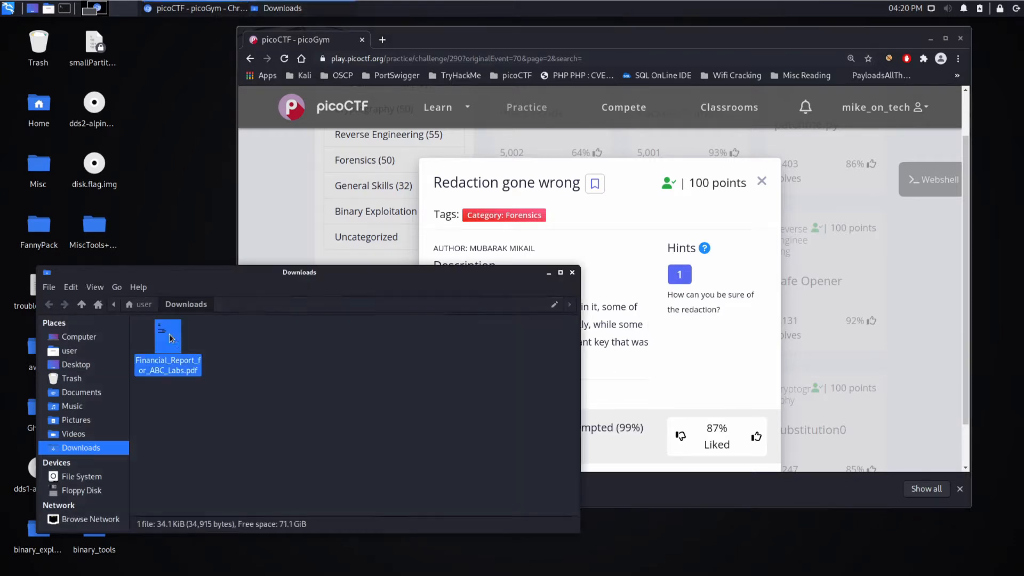
{"action": "double_click", "coordinate": [167, 333]}
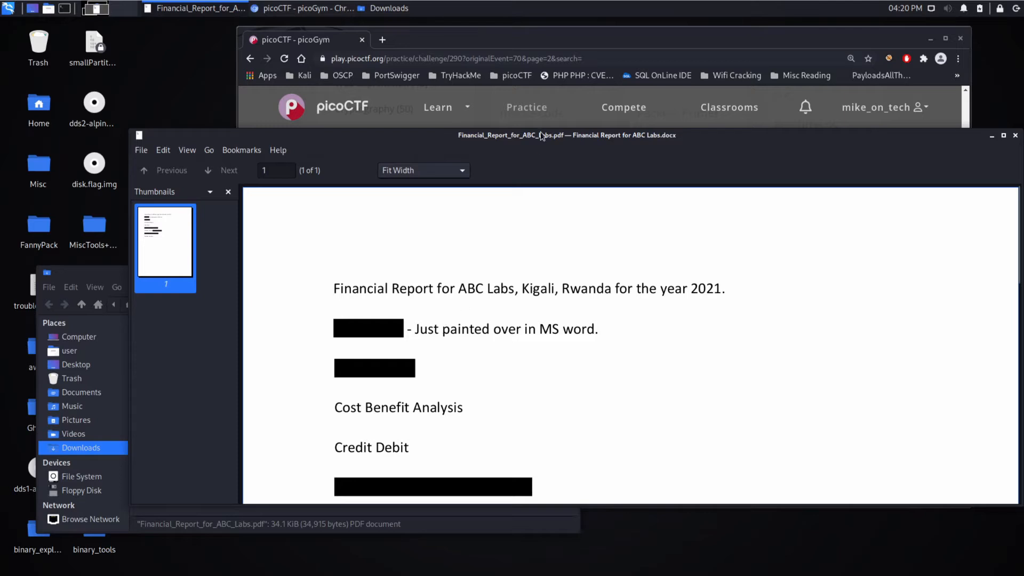
{"action": "left_click", "coordinate": [1003, 136]}
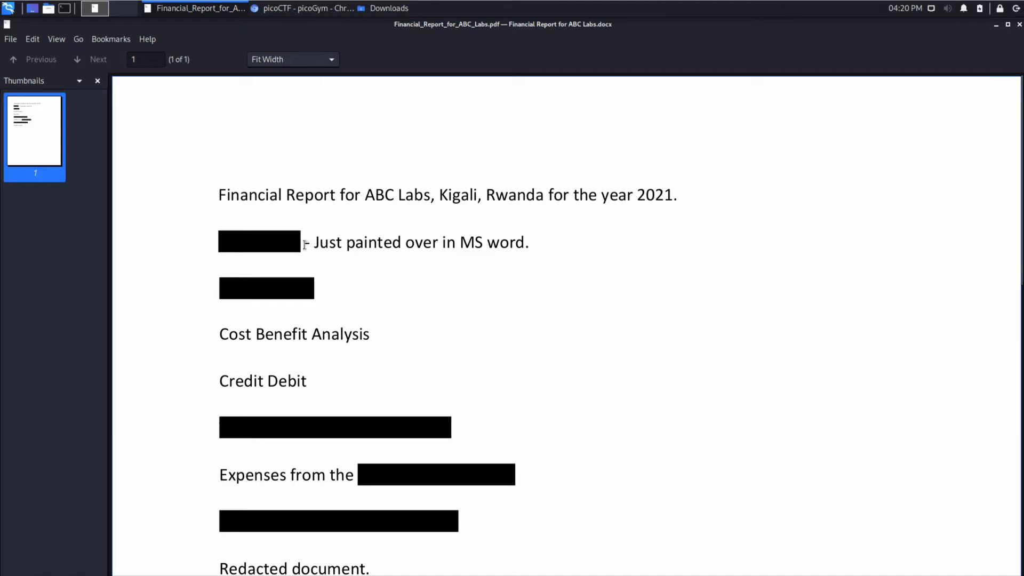
Step: Select the text beneath the black redaction boxes and copy the flag picoCTF{C4n_Y0u_S33_m3_fully}
{"action": "double_click", "coordinate": [258, 242]}
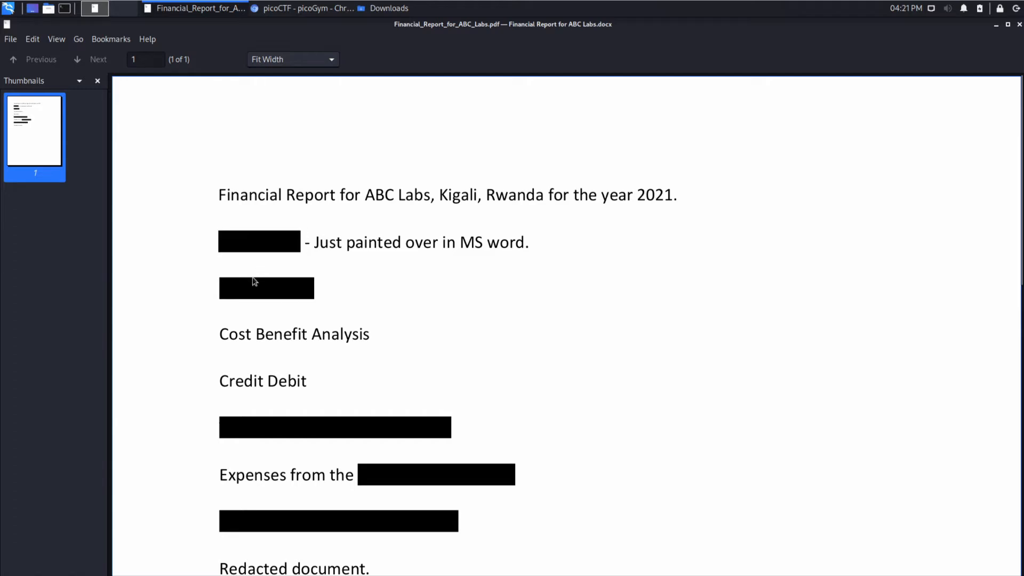
{"action": "double_click", "coordinate": [295, 334]}
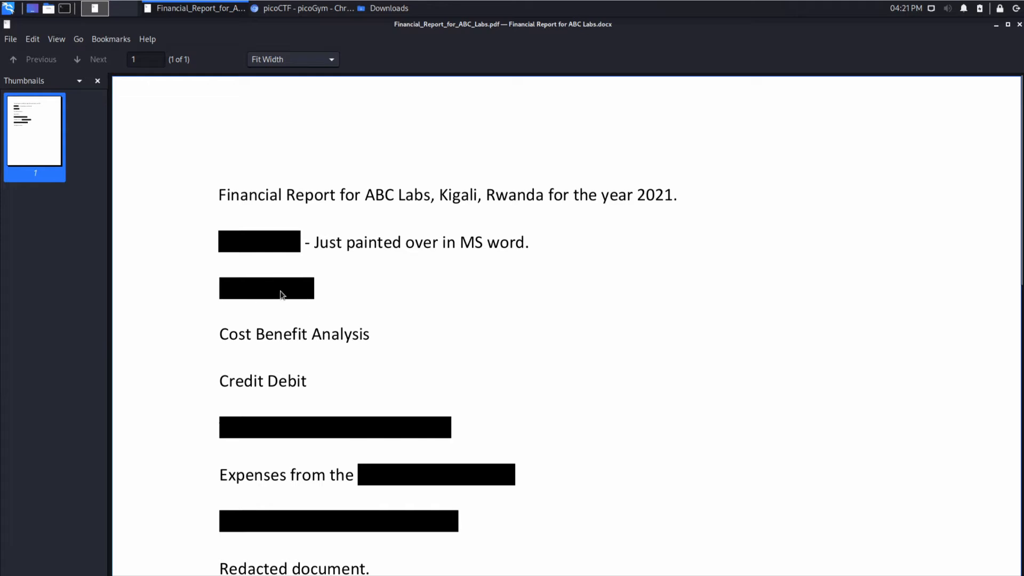
{"action": "scroll", "scroll_direction": "down", "scroll_amount": 3}
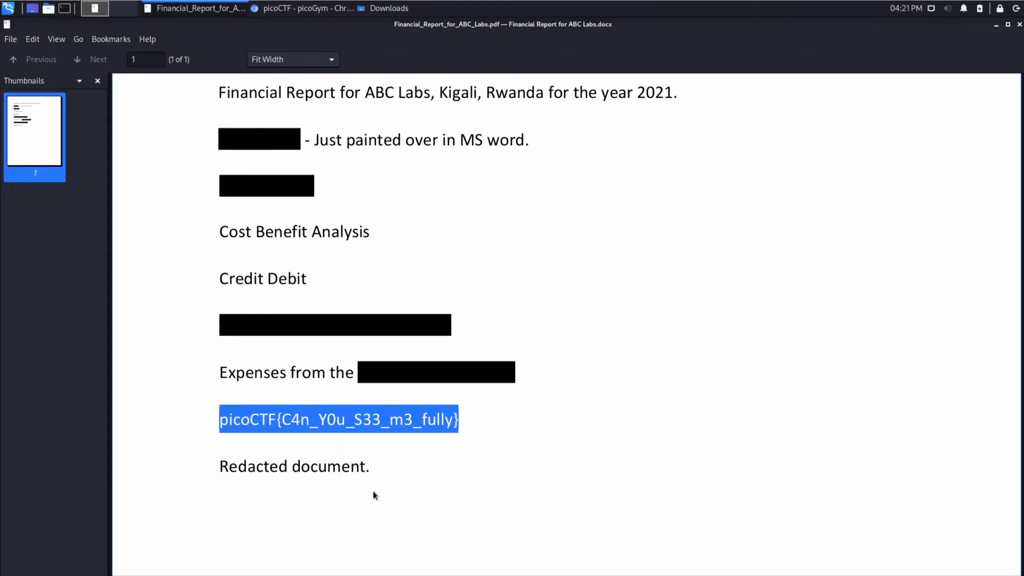
{"action": "key", "text": "alt+Tab"}
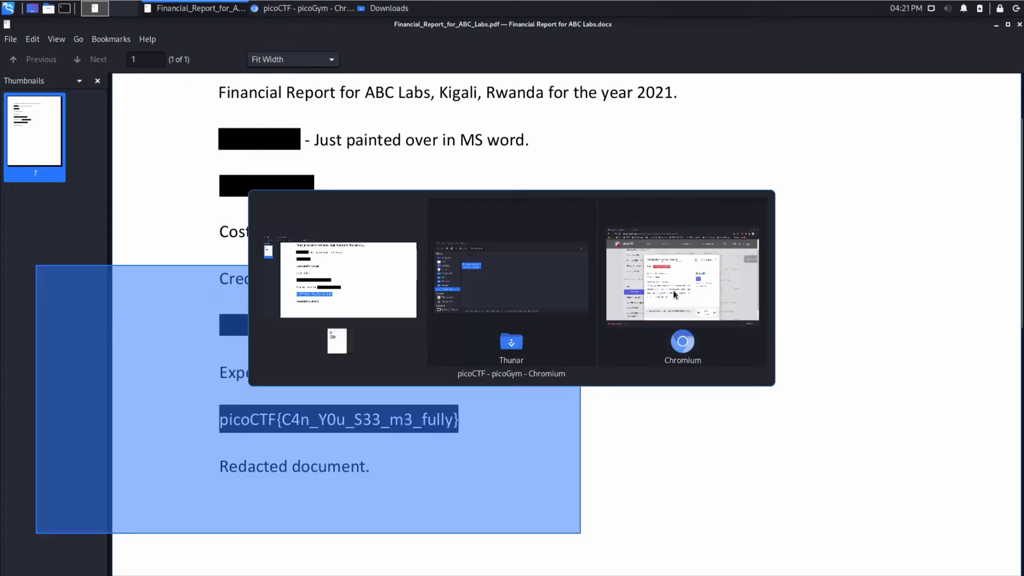
Step: Submit the recovered flag on the challenge page and reopen the Redaction gone wrong card
{"action": "left_click", "coordinate": [682, 281]}
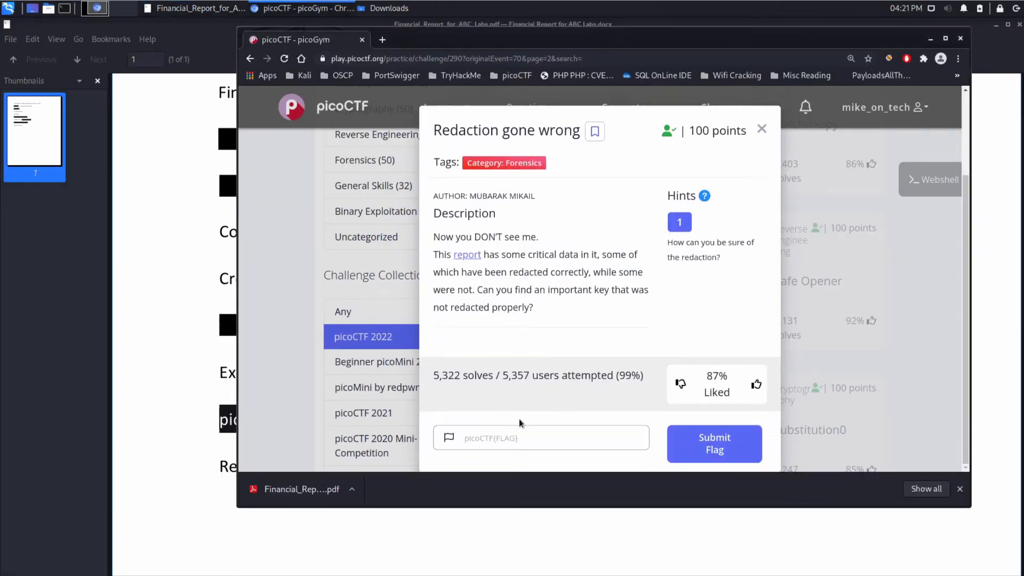
{"action": "left_click", "coordinate": [762, 129]}
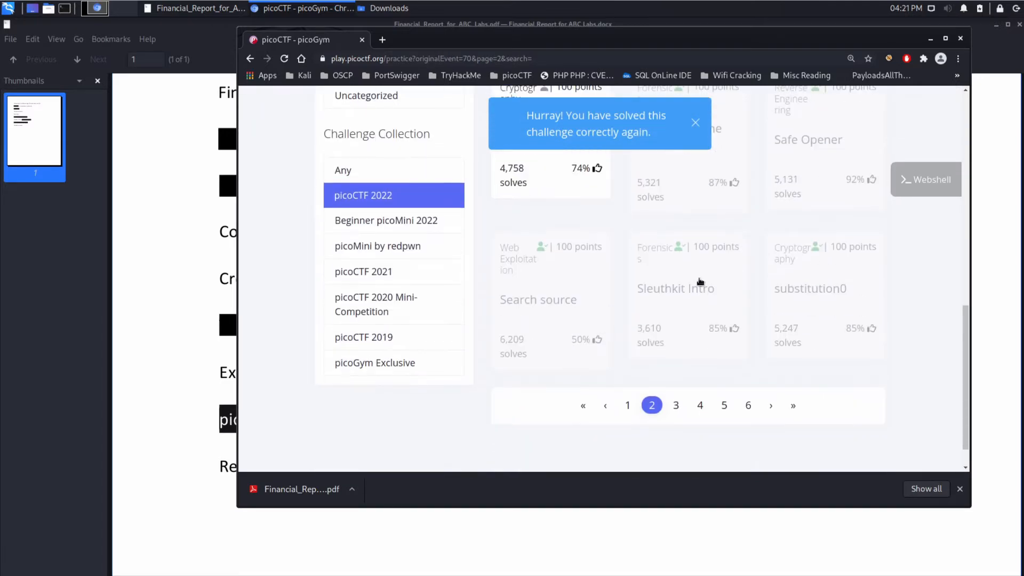
{"action": "left_click", "coordinate": [676, 288]}
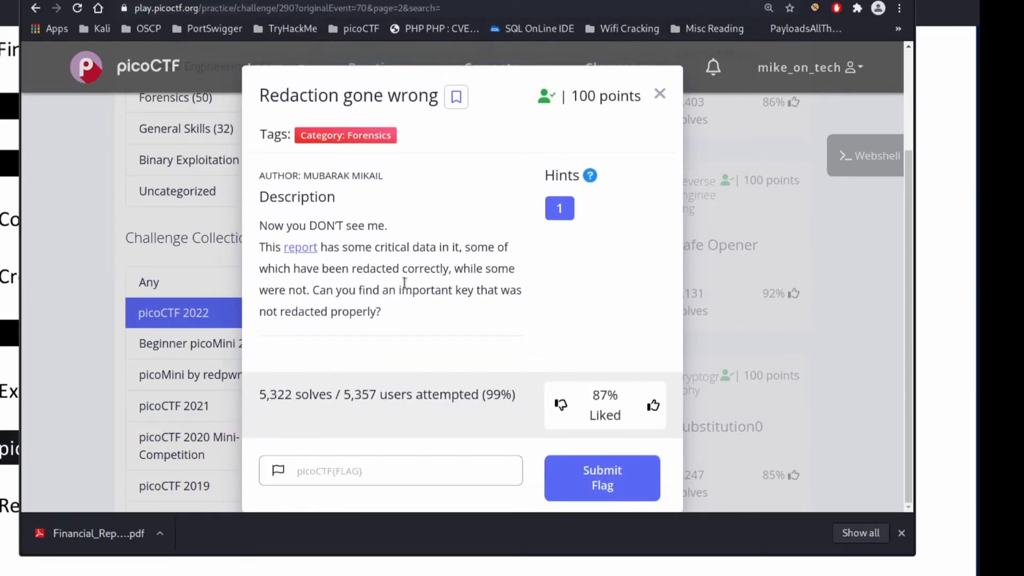
Step: Inspect the challenge modal and set background-color: black on the .white-content rule
{"action": "right_click", "coordinate": [406, 280]}
{"action": "type", "text": "background-color: black;"}
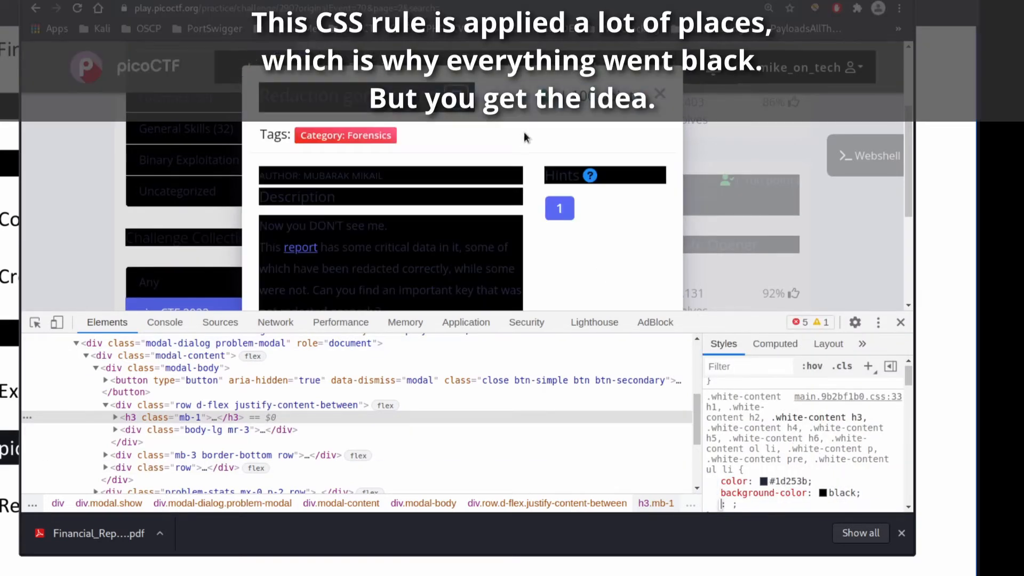
{"action": "scroll", "scroll_direction": "down", "scroll_amount": 3}
{"action": "type", "text": "lack"}
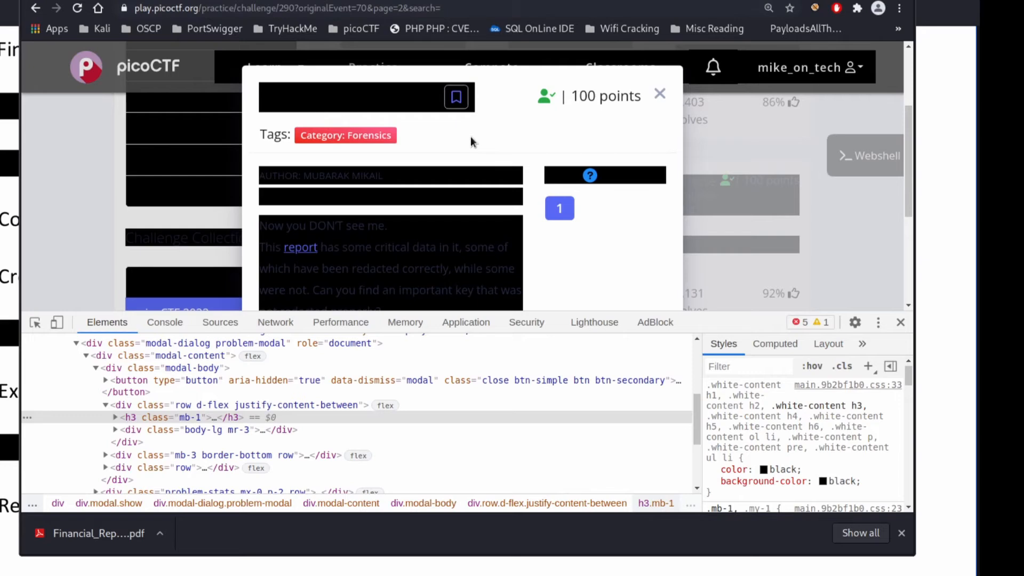
{"action": "mouse_move", "coordinate": [389, 96]}
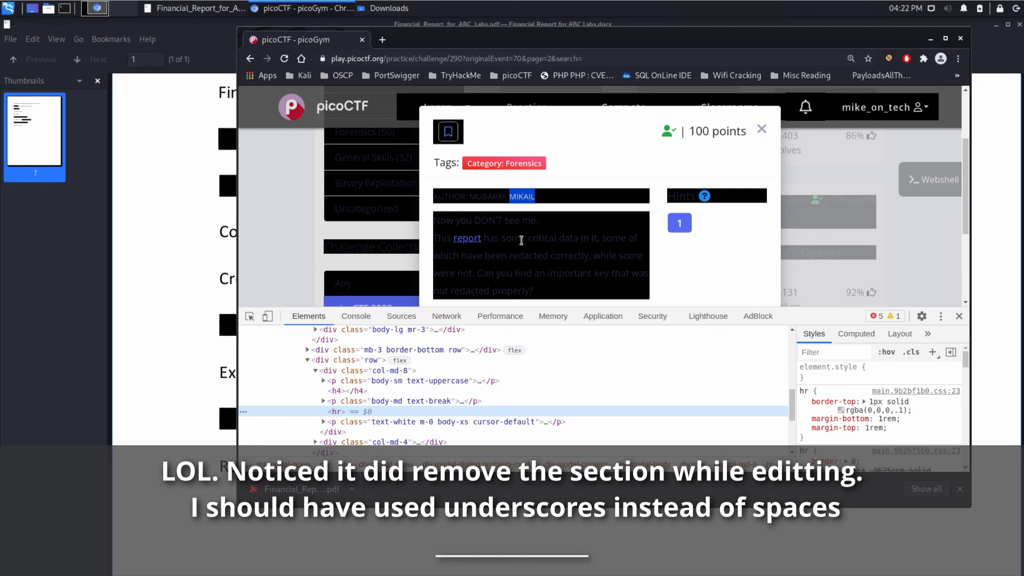
{"action": "mouse_move", "coordinate": [699, 415]}
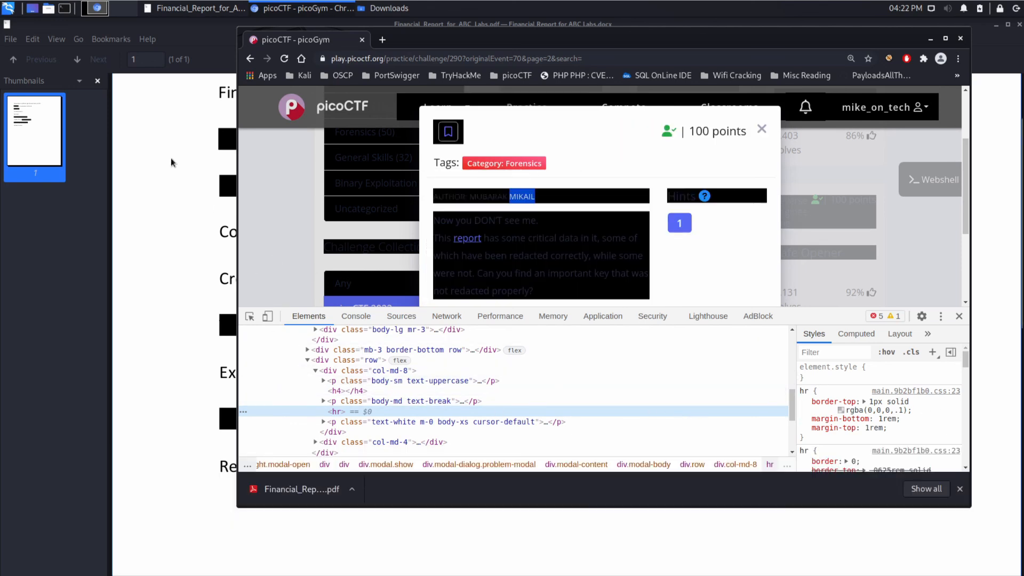
Step: Bring the redacted financial report PDF back into view behind Chromium
{"action": "left_click", "coordinate": [95, 7]}
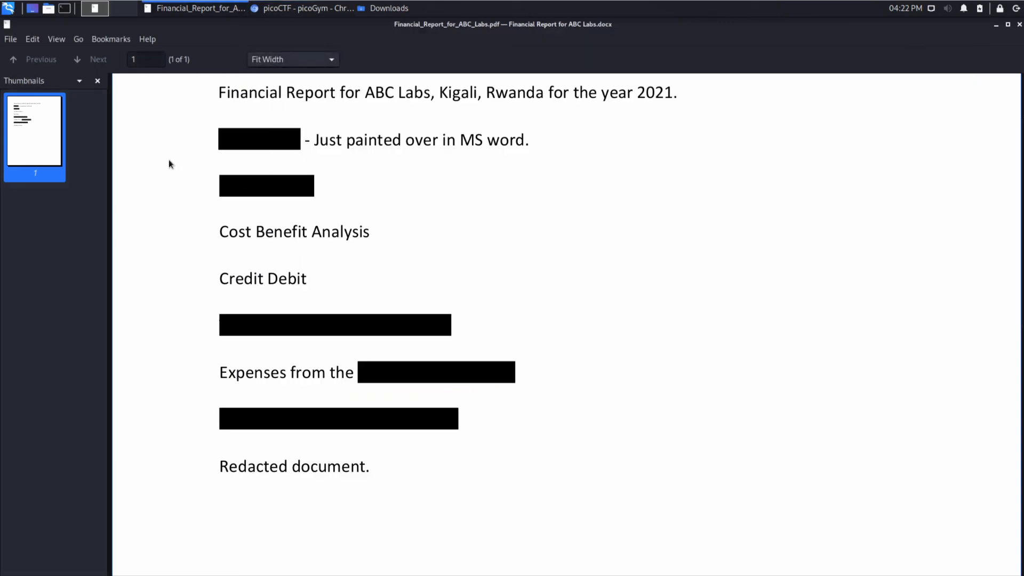